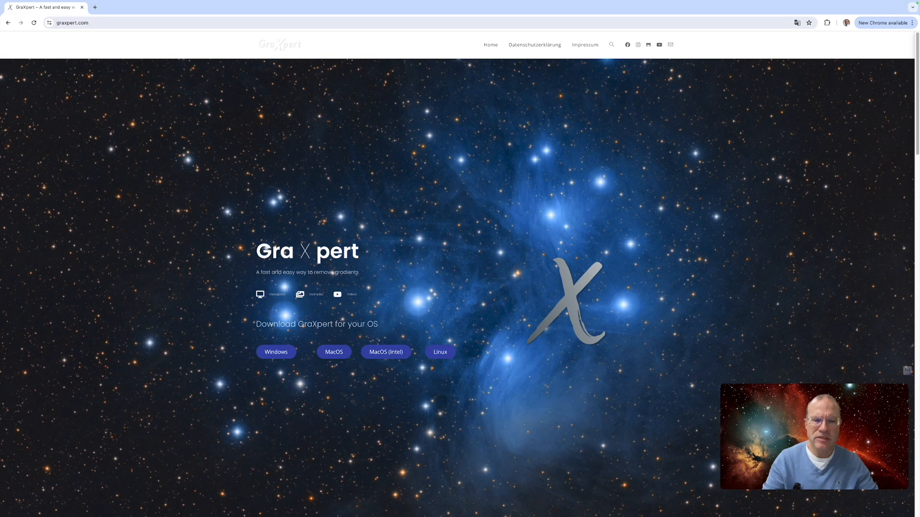
{"action": "mouse_move", "coordinate": [333, 352]}
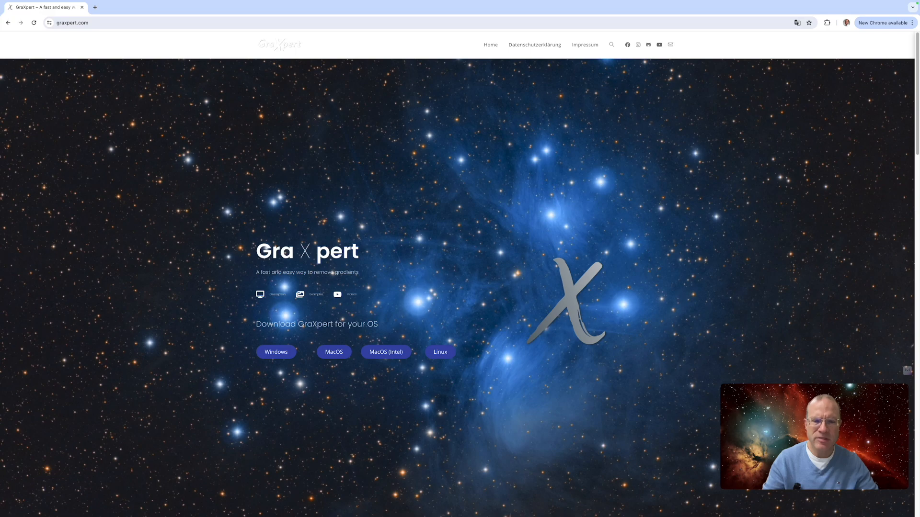
- Download the macOS GraXpert installer from graxpert.com and launch it
{"action": "left_click", "coordinate": [334, 351]}
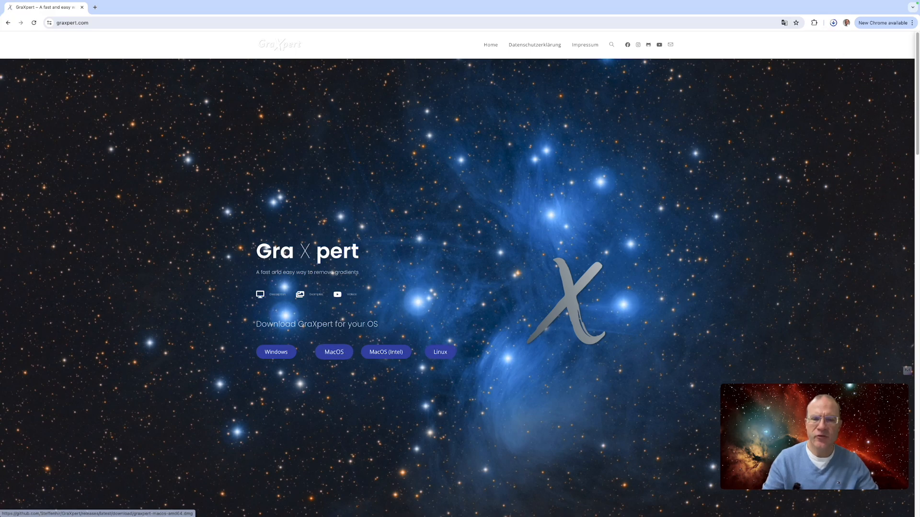
{"action": "left_click", "coordinate": [334, 351]}
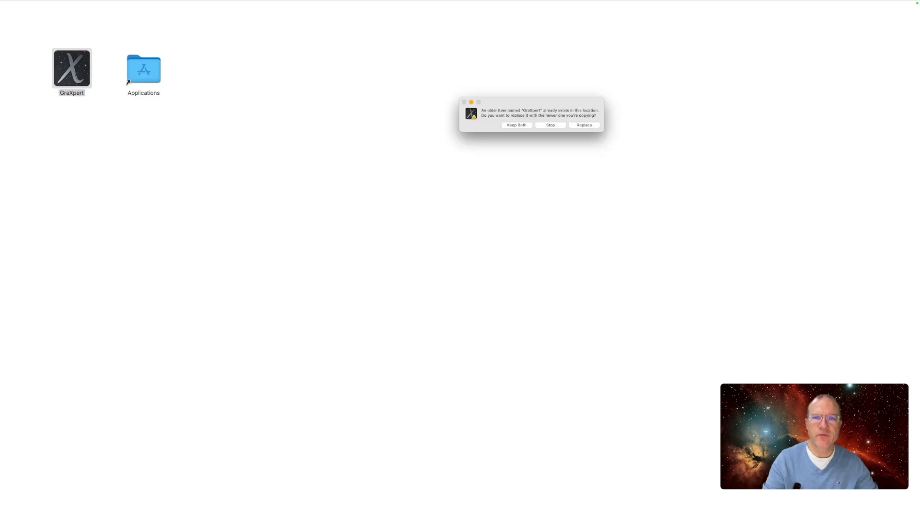
- Copy GraXpert into Applications, replacing the older installed version
{"action": "left_click", "coordinate": [583, 125]}
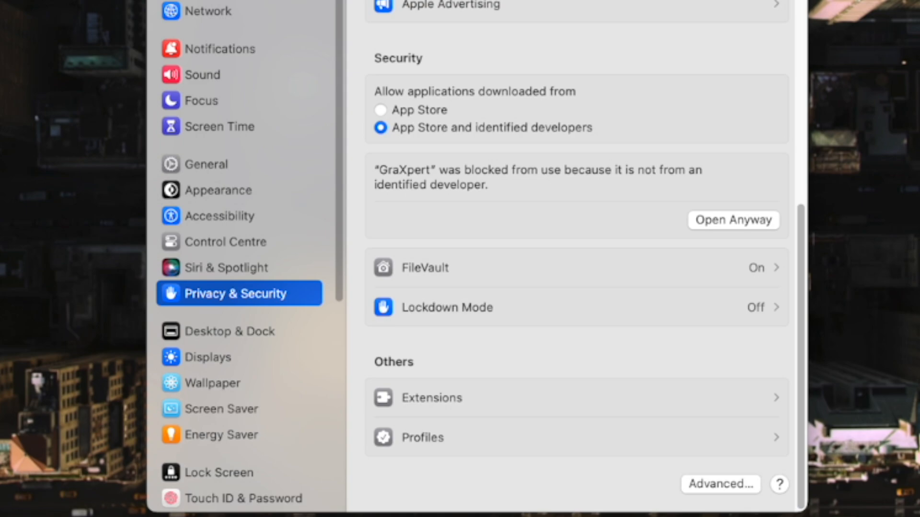
- Choose Open Anyway for the blocked GraXpert app in Privacy & Security
{"action": "left_click", "coordinate": [733, 220]}
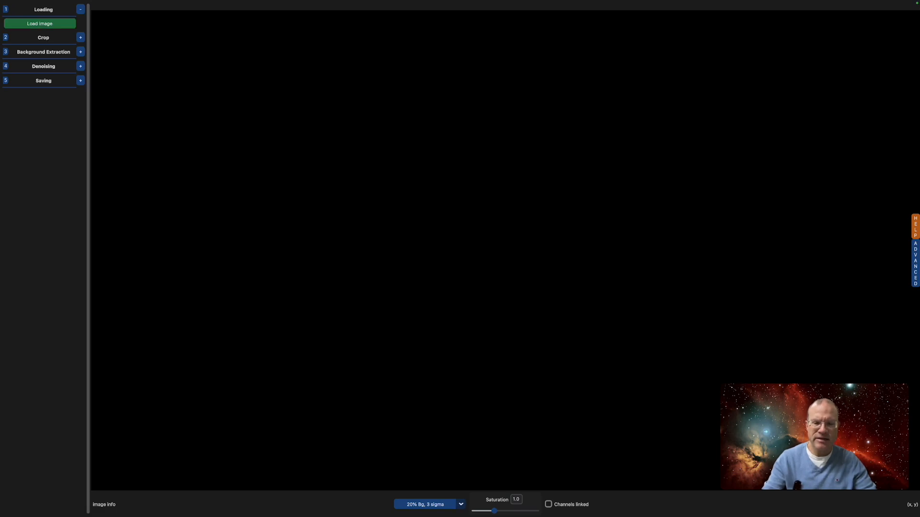
- Load the Veil Nebula FITS image (6463 x 4626 RGB) into GraXpert
{"action": "left_click", "coordinate": [40, 23]}
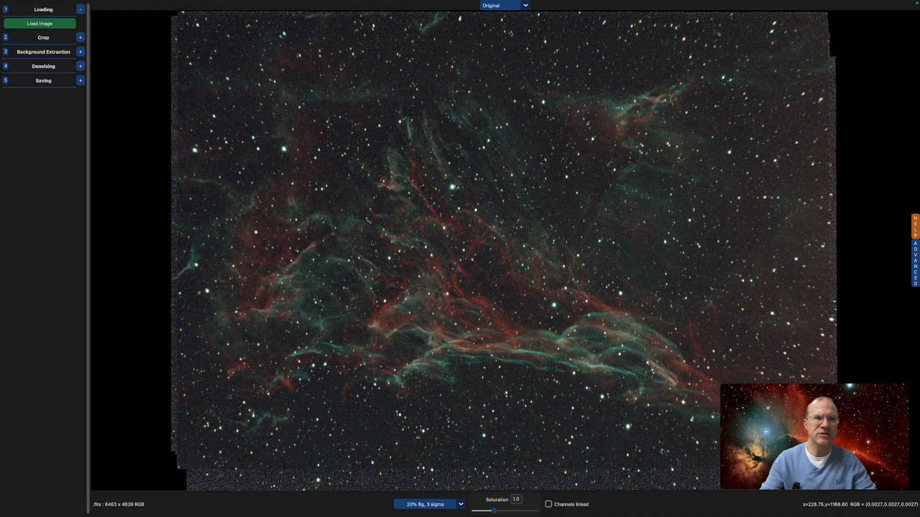
- Crop away the ragged stacking edges and move on to Background Extraction
{"action": "left_click", "coordinate": [43, 37]}
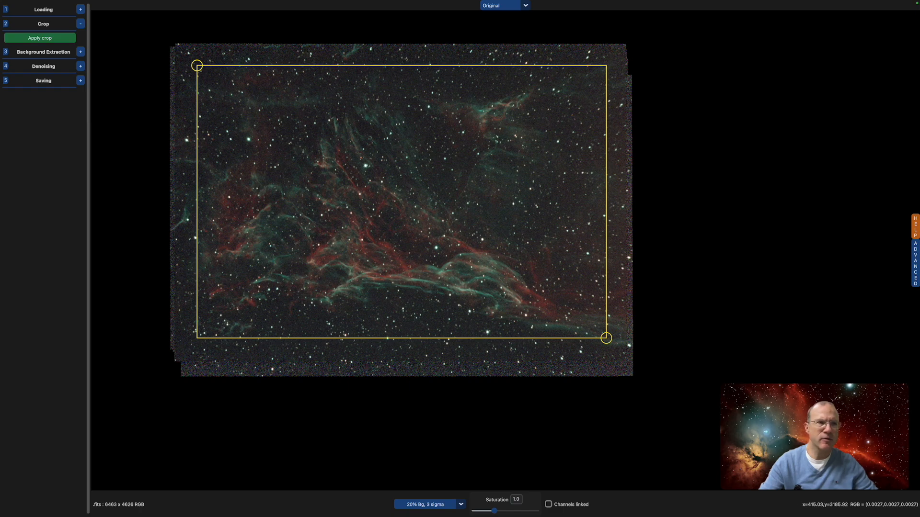
{"action": "left_click", "coordinate": [39, 37]}
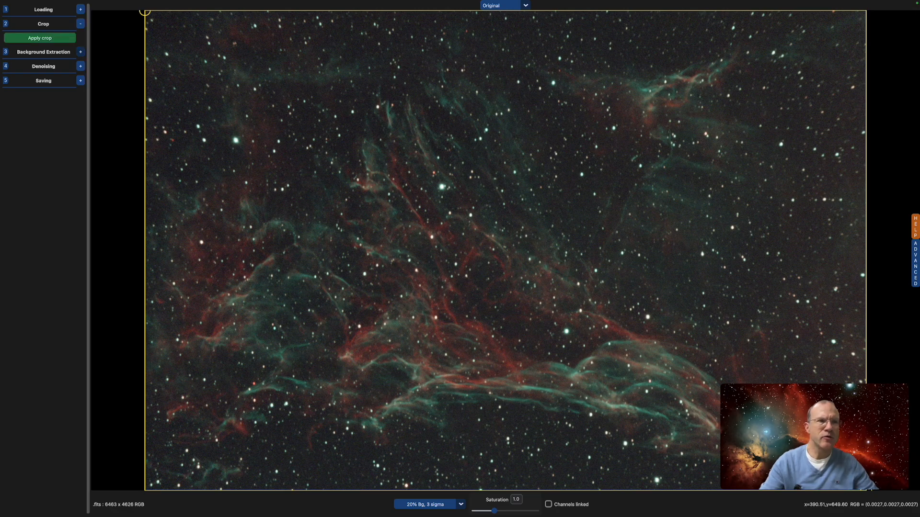
{"action": "left_click", "coordinate": [41, 51]}
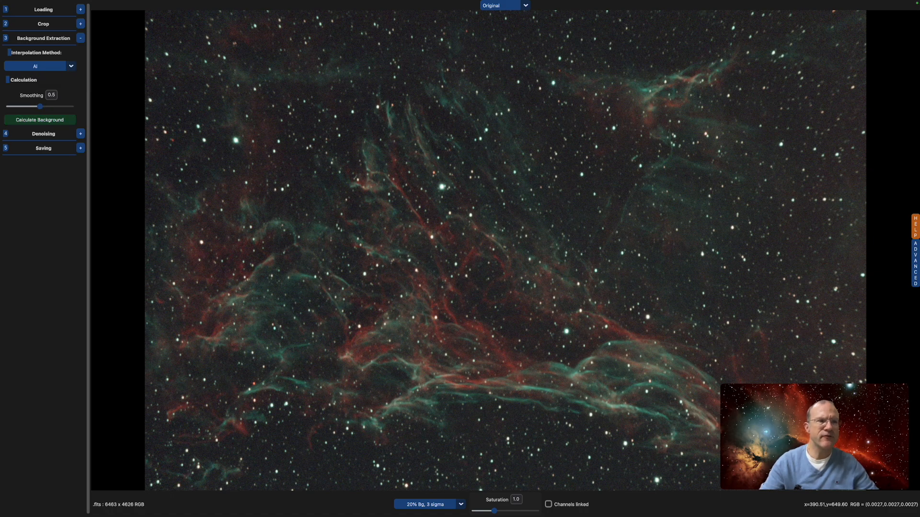
- Calculate the background with the AI model, downloading the missing model first
{"action": "left_click", "coordinate": [39, 120]}
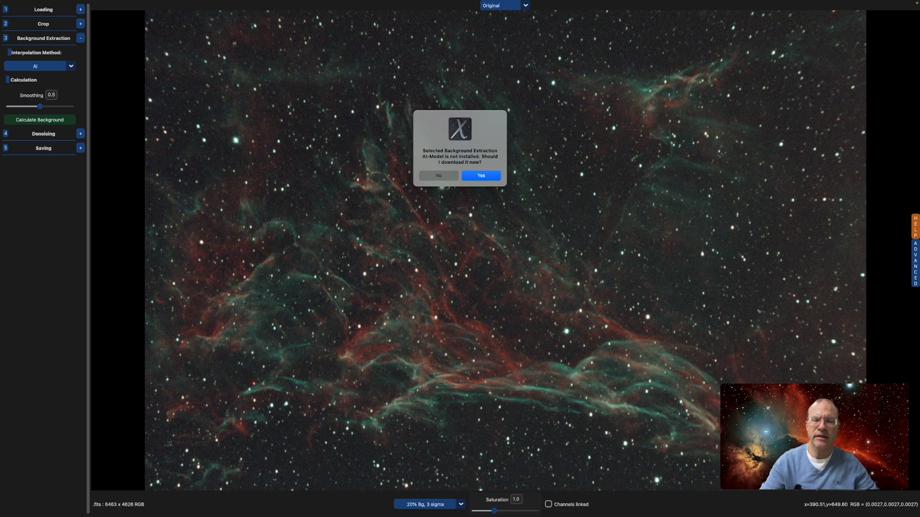
{"action": "left_click", "coordinate": [480, 175]}
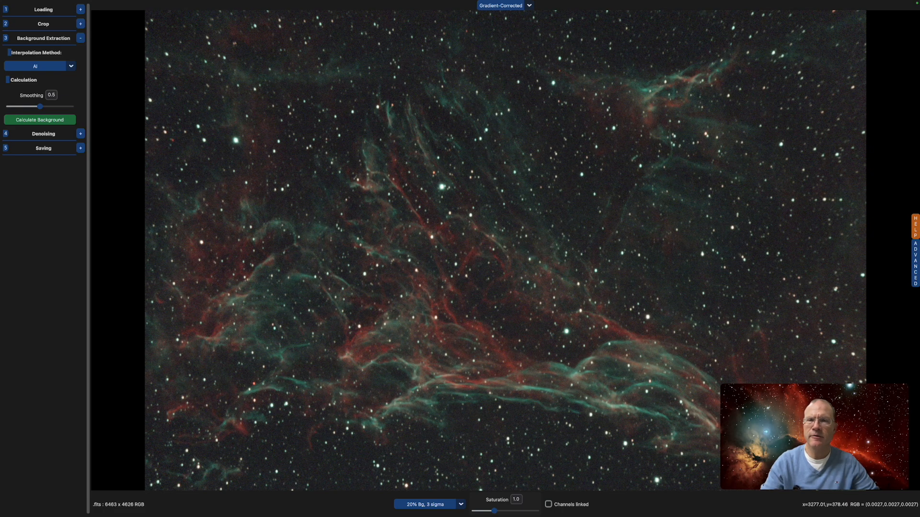
- Compare the Background, Original and Gradient-Corrected views of the nebula
{"action": "left_click", "coordinate": [503, 6]}
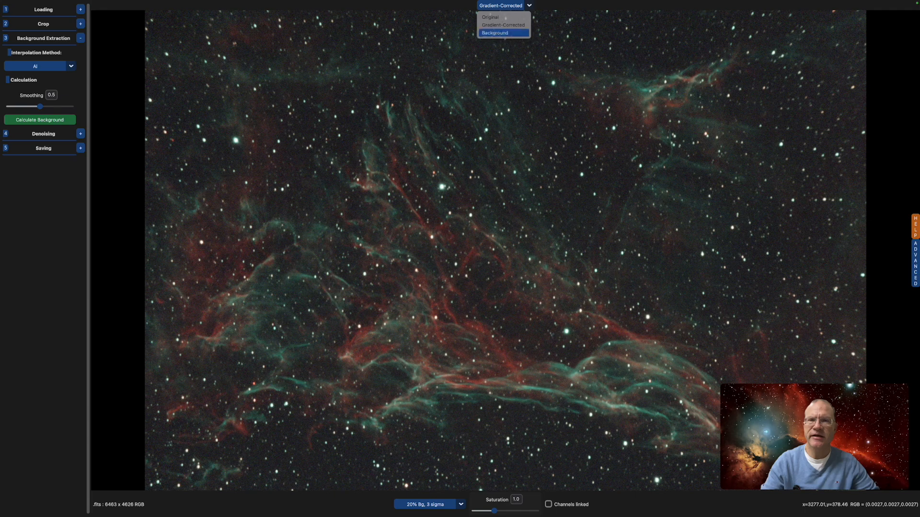
{"action": "left_click", "coordinate": [494, 33]}
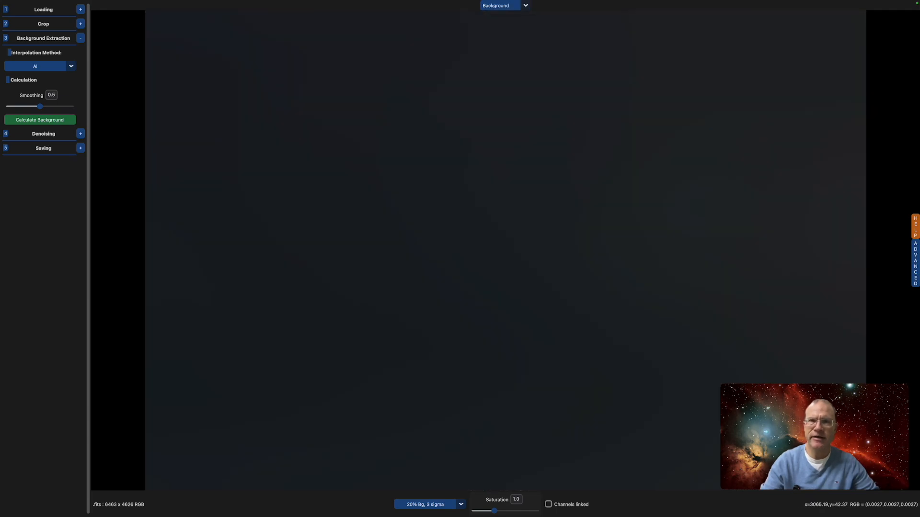
{"action": "left_click", "coordinate": [503, 5]}
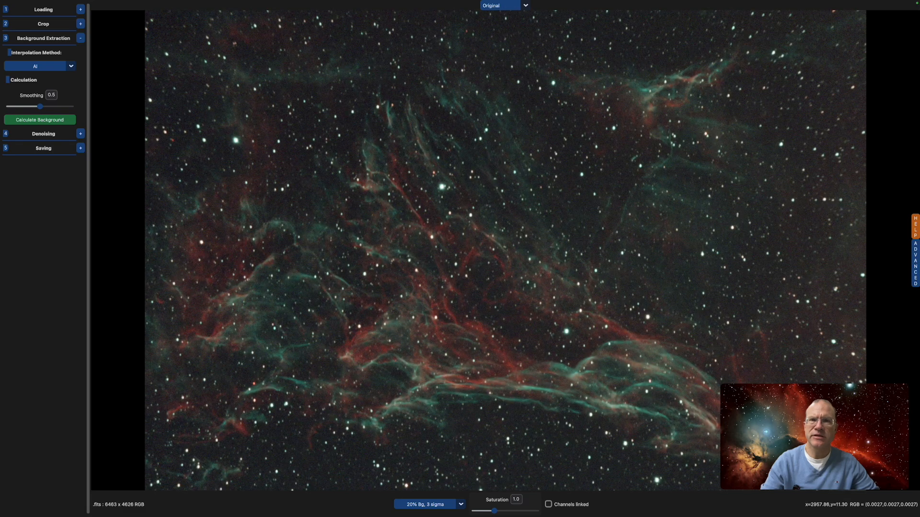
{"action": "left_click", "coordinate": [503, 6]}
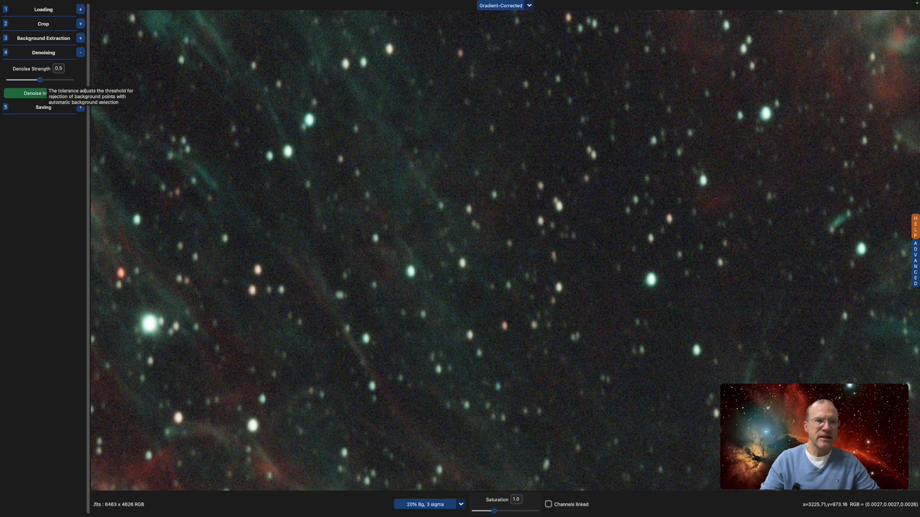
- Raise Denoise Strength to 0.8 and run denoising, triggering the no-model warning
{"action": "left_click_drag", "start_coordinate": [40, 80], "coordinate": [52, 79]}
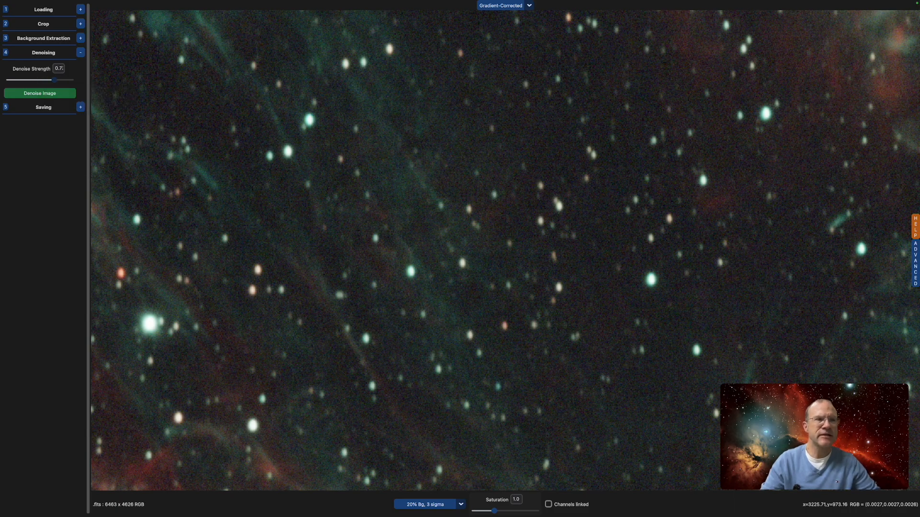
{"action": "left_click_drag", "start_coordinate": [56, 79], "coordinate": [70, 79]}
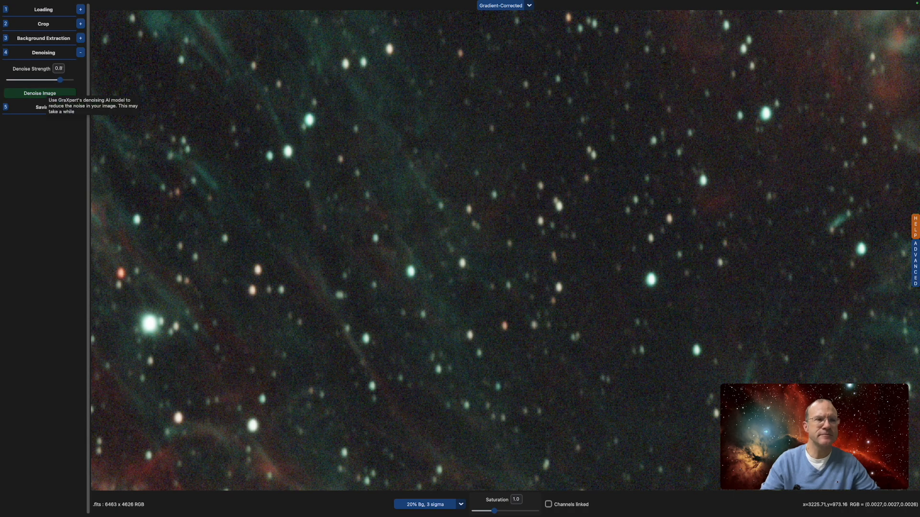
{"action": "left_click", "coordinate": [40, 93]}
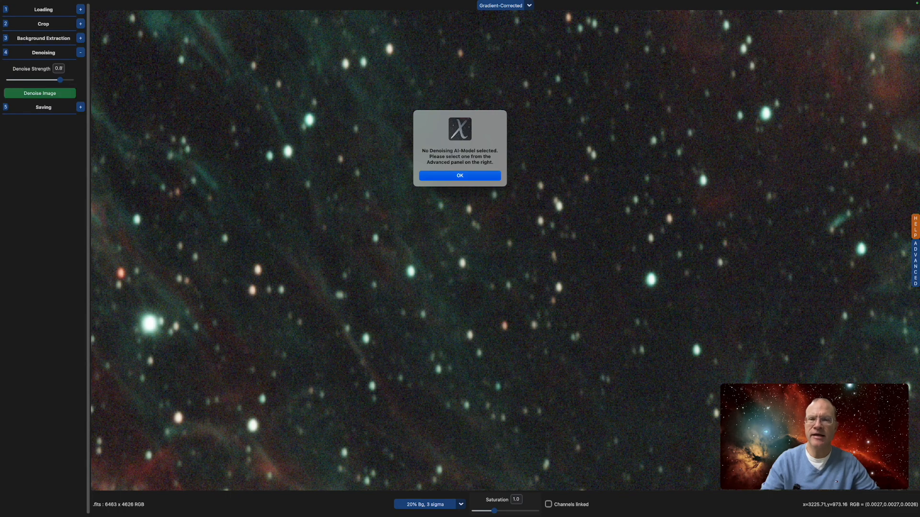
- Select denoising AI model version 1.0.0 in the advanced settings
{"action": "left_click", "coordinate": [459, 175]}
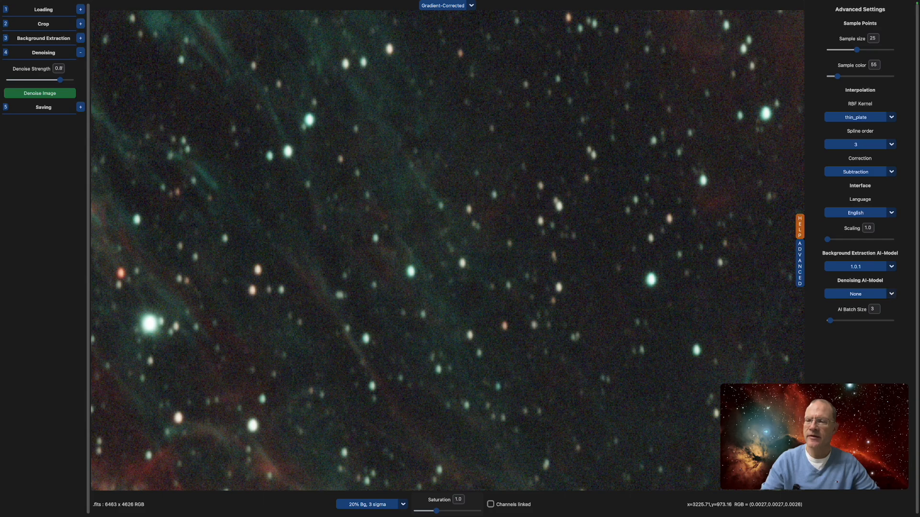
{"action": "left_click", "coordinate": [856, 293]}
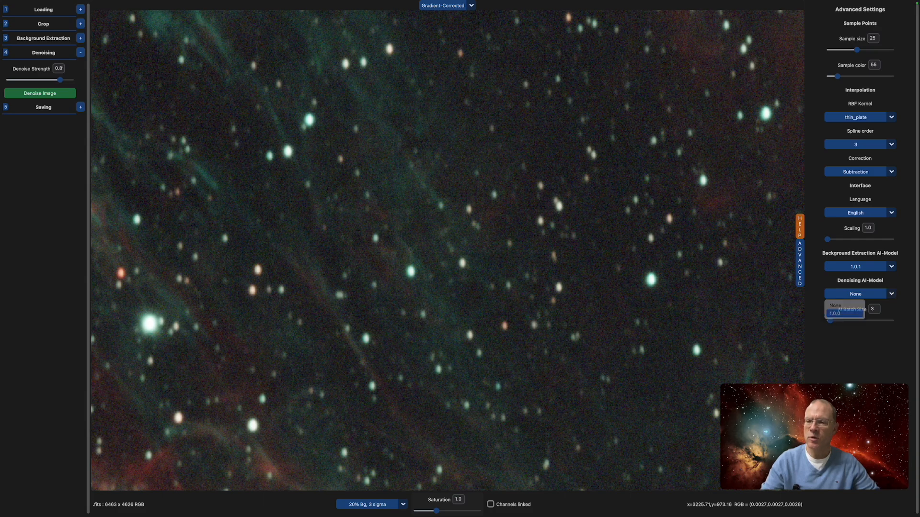
{"action": "left_click", "coordinate": [835, 313]}
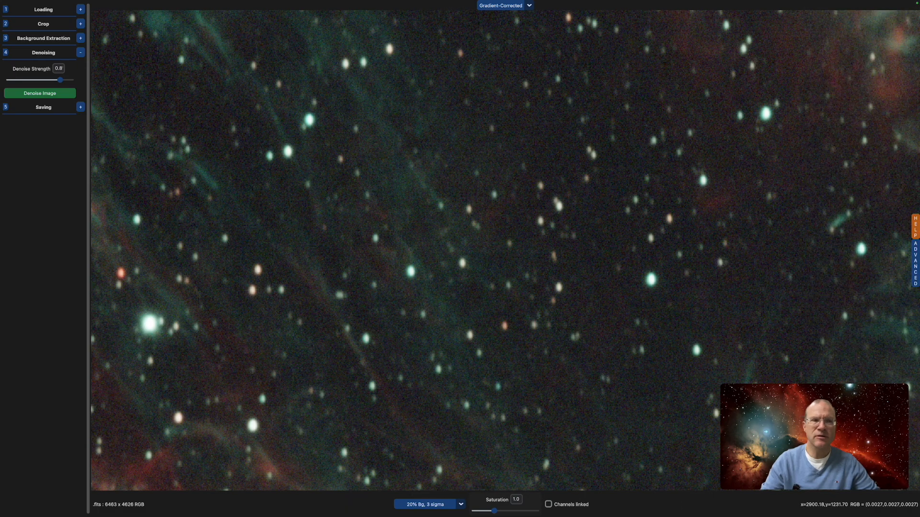
- Denoise the gradient-corrected image at strength 0.8, downloading the model first
{"action": "left_click", "coordinate": [39, 93]}
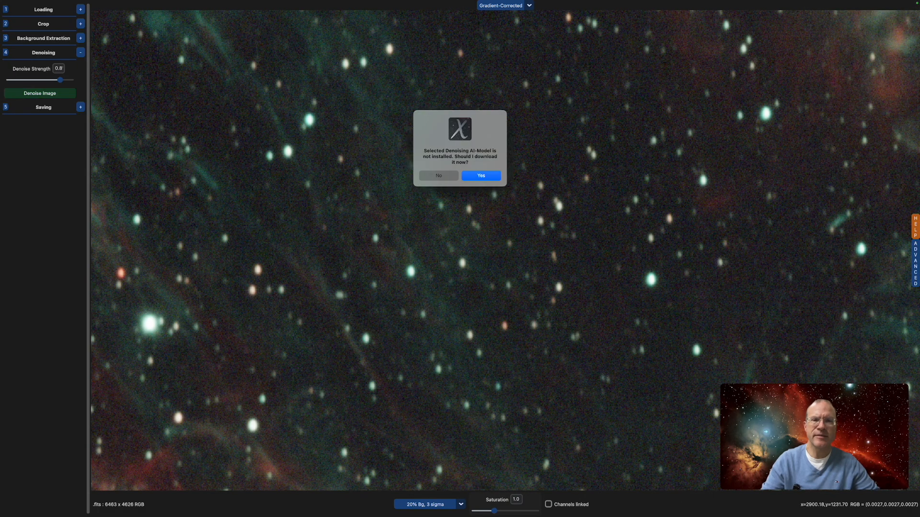
{"action": "left_click", "coordinate": [480, 176]}
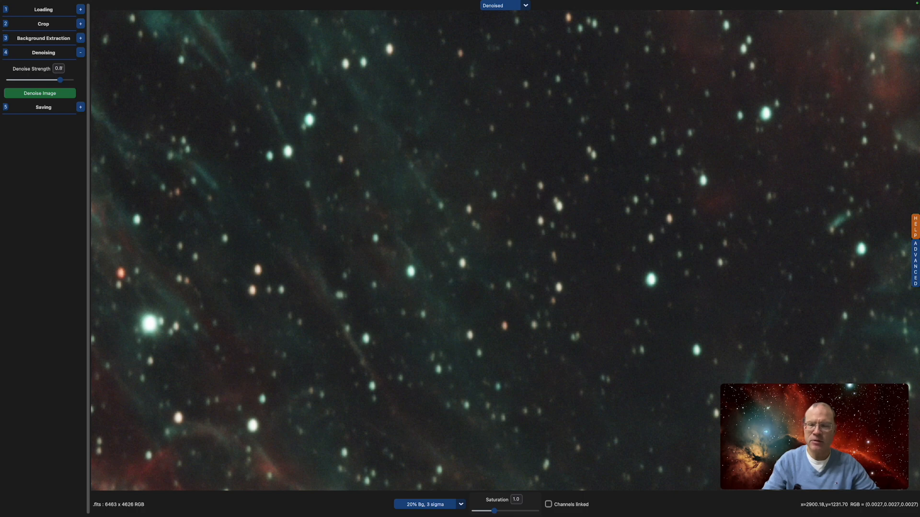
{"action": "left_click", "coordinate": [503, 5]}
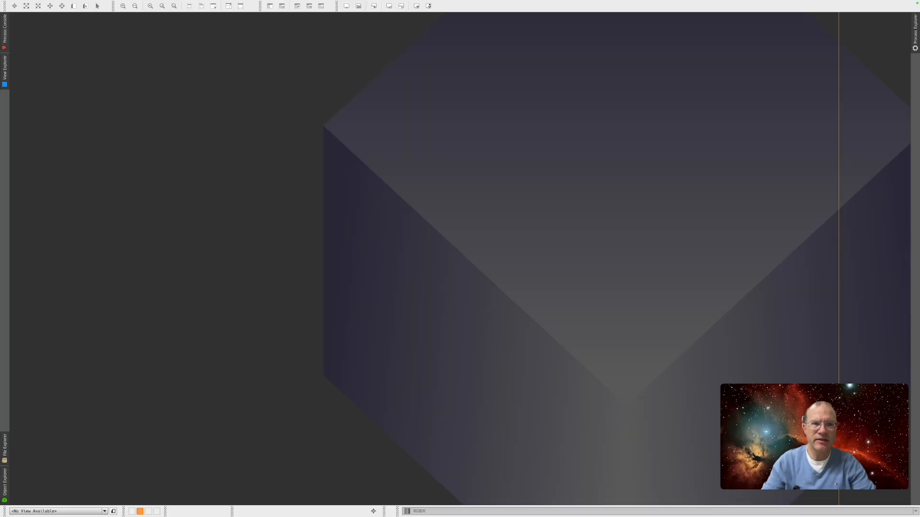
- Launch the GraXpert toolbox script from the Script menu, then close its dialog
{"action": "left_click", "coordinate": [194, 4]}
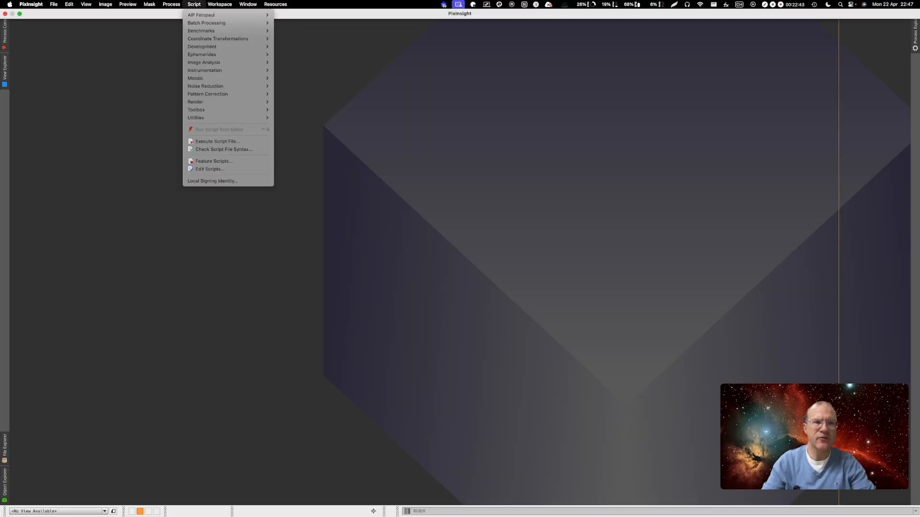
{"action": "mouse_move", "coordinate": [196, 110]}
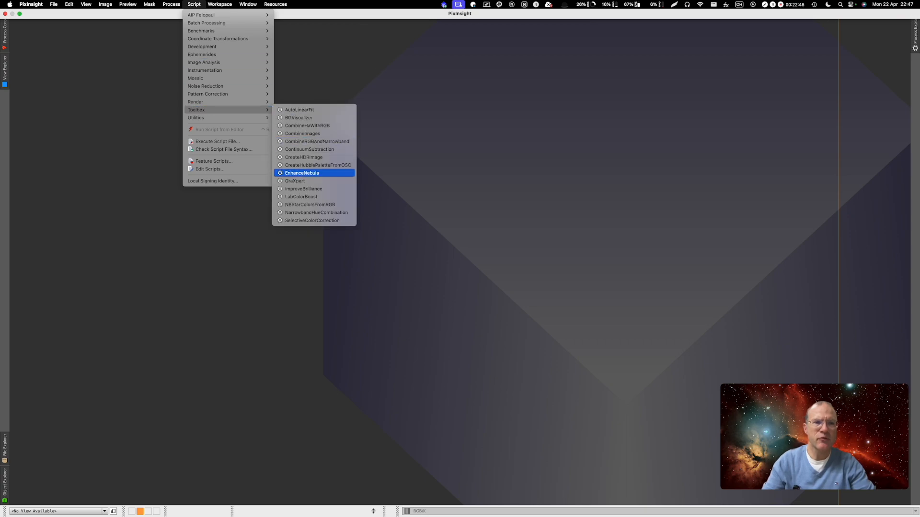
{"action": "left_click", "coordinate": [294, 181]}
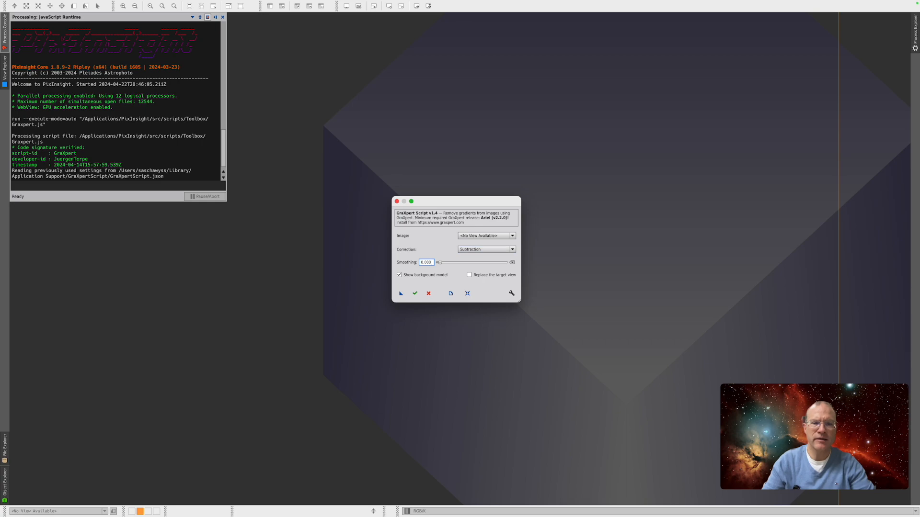
{"action": "left_click", "coordinate": [275, 4]}
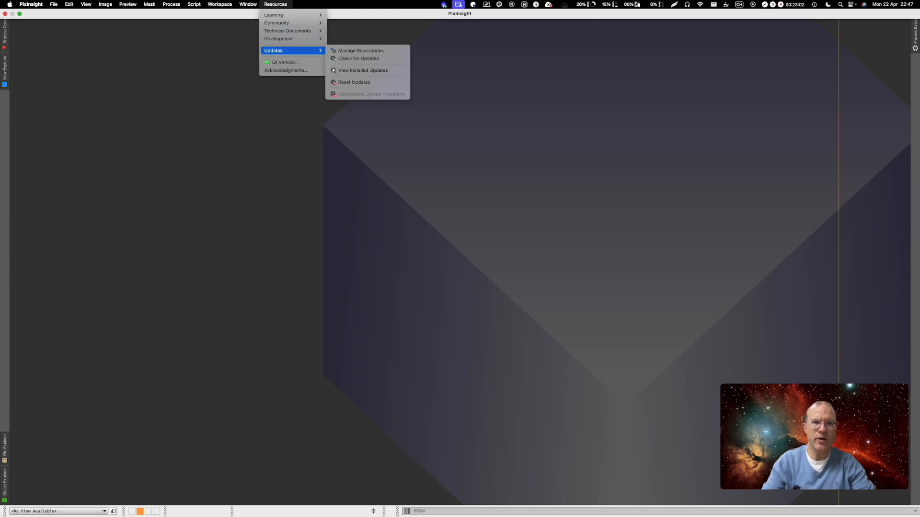
{"action": "mouse_move", "coordinate": [361, 51]}
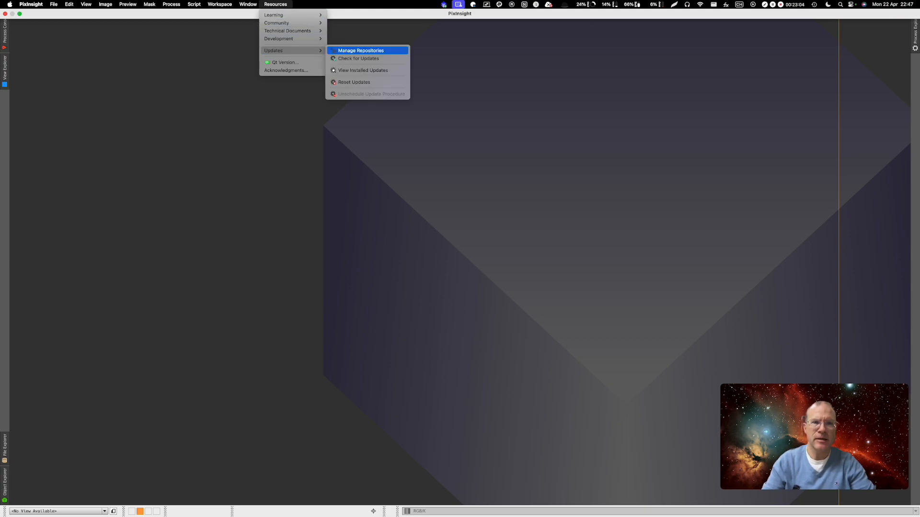
- Add the graxpert-process URL as a new update repository in Manage Repositories
{"action": "left_click", "coordinate": [360, 50]}
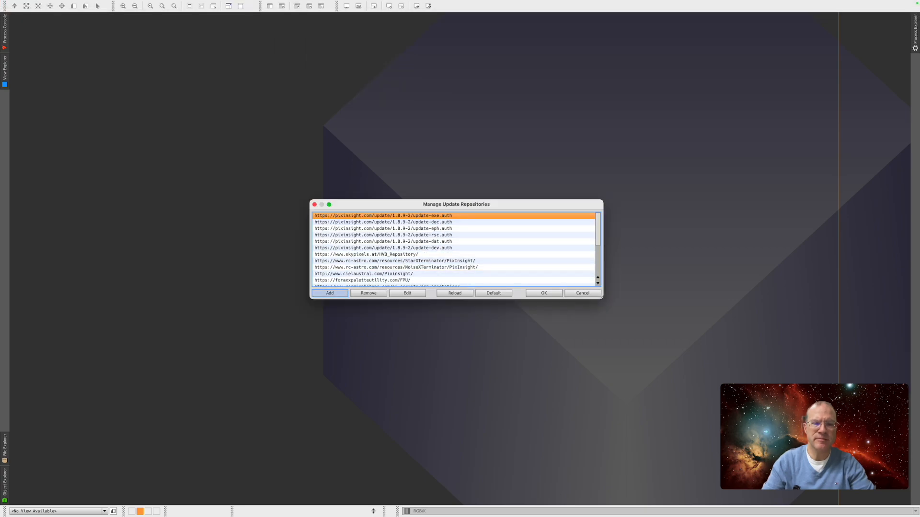
{"action": "left_click", "coordinate": [329, 294]}
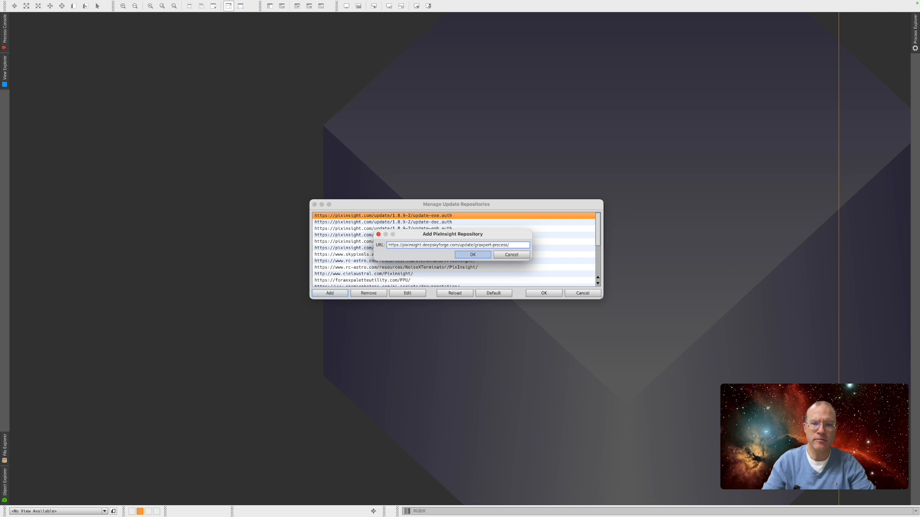
{"action": "left_click", "coordinate": [472, 254]}
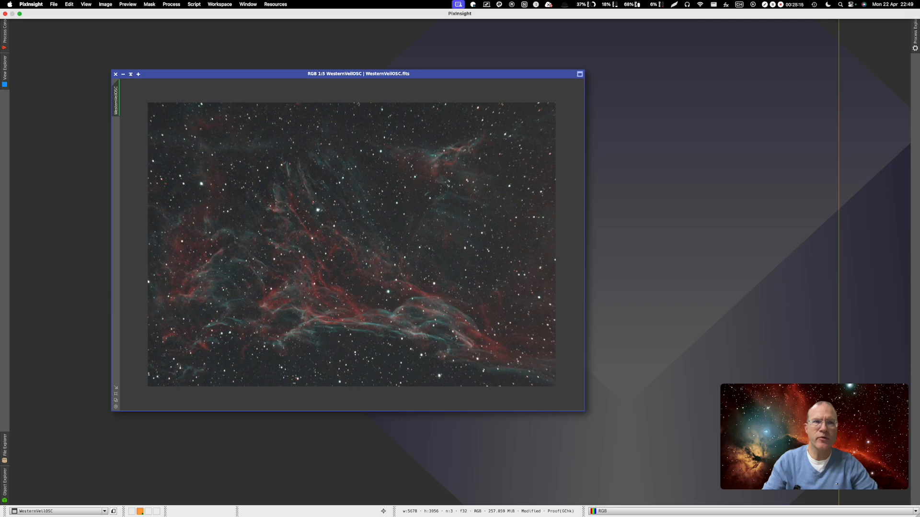
- Launch the GraXpert process from PixInsight's All Processes list on the Veil image
{"action": "left_click", "coordinate": [171, 3]}
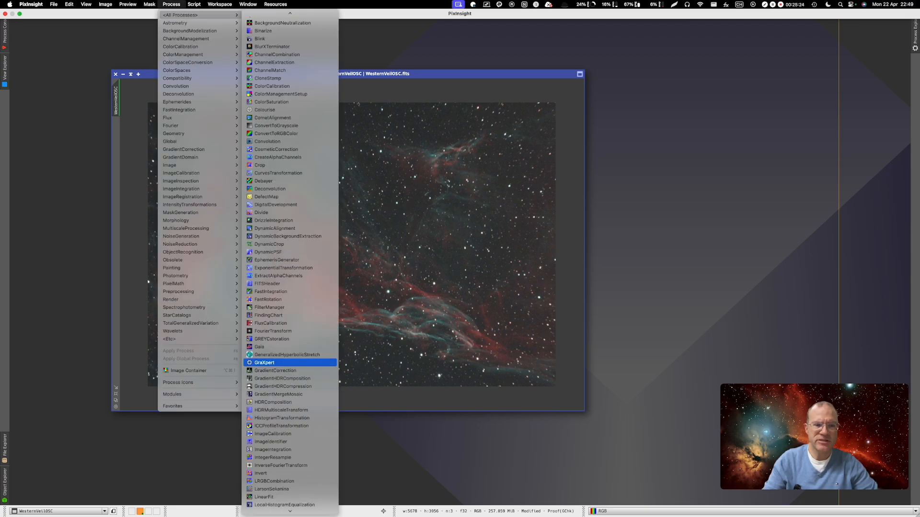
{"action": "left_click", "coordinate": [264, 362]}
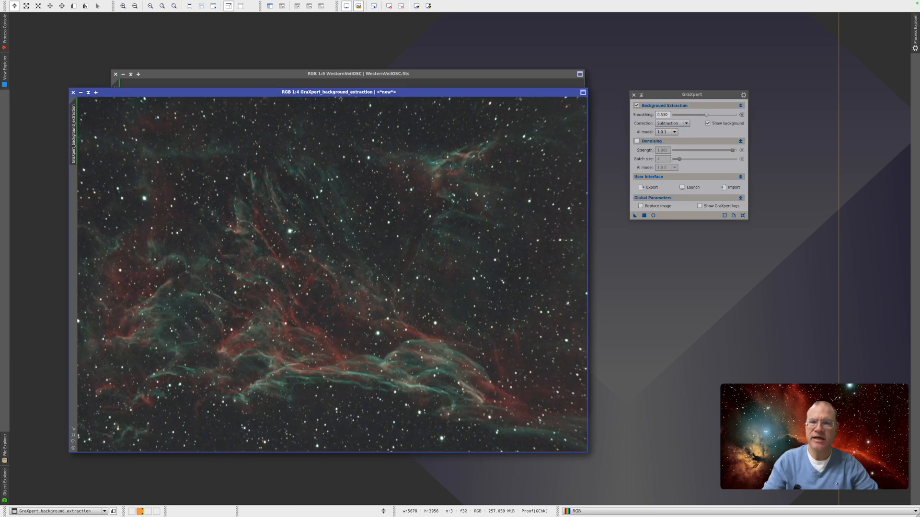
- Switch GraXpert to denoising only and set the strength slider to about 0.8
{"action": "left_click", "coordinate": [637, 141]}
{"action": "type", "text": "0.760"}
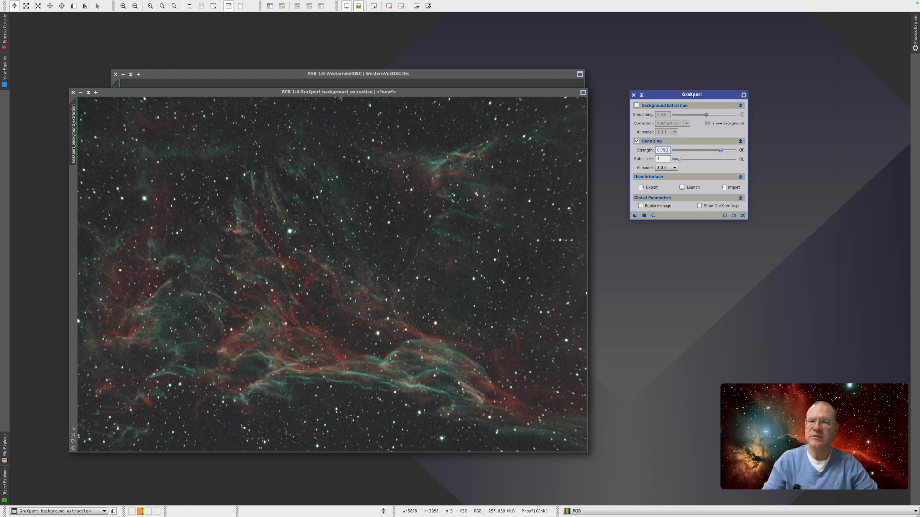
{"action": "left_click_drag", "start_coordinate": [721, 150], "coordinate": [718, 150]}
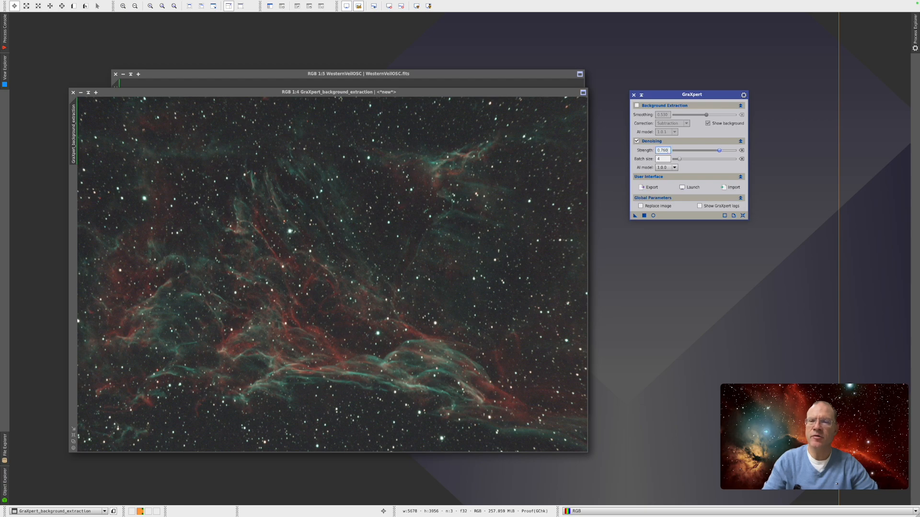
{"action": "left_click_drag", "start_coordinate": [718, 150], "coordinate": [721, 151]}
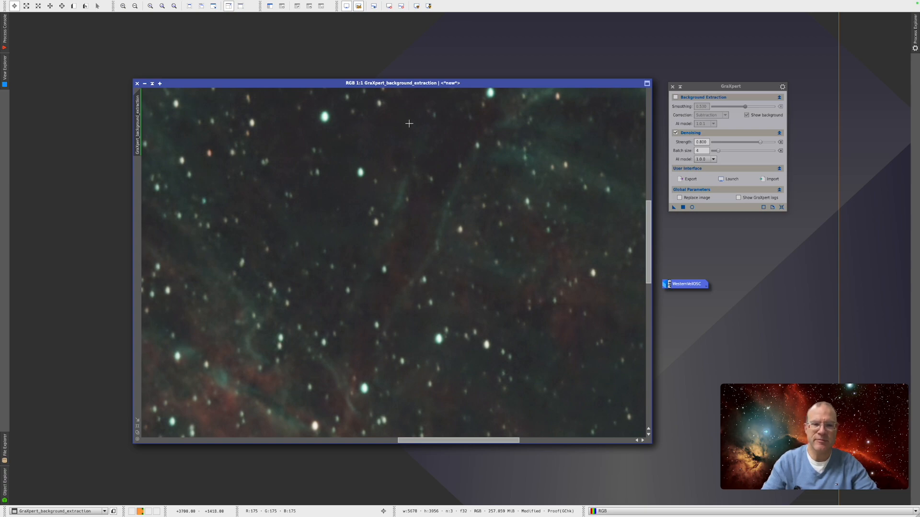
{"action": "mouse_move", "coordinate": [405, 138]}
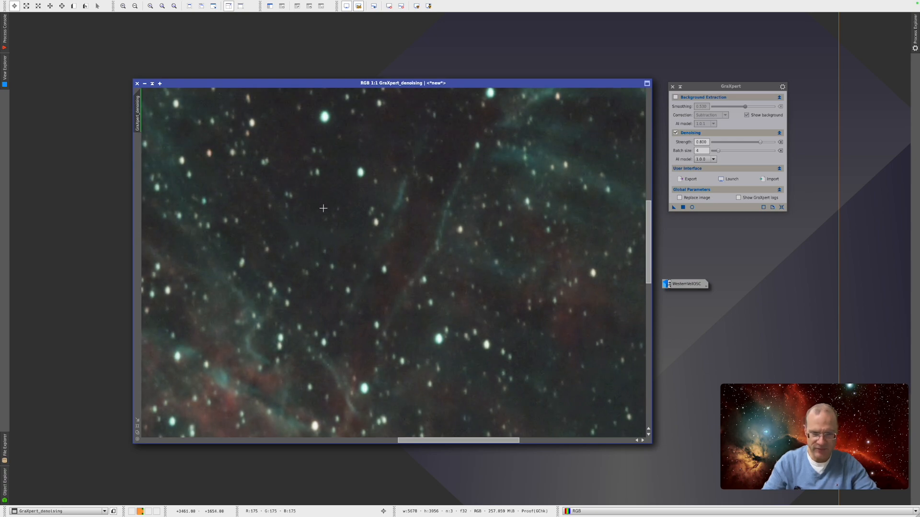
{"action": "mouse_move", "coordinate": [309, 174]}
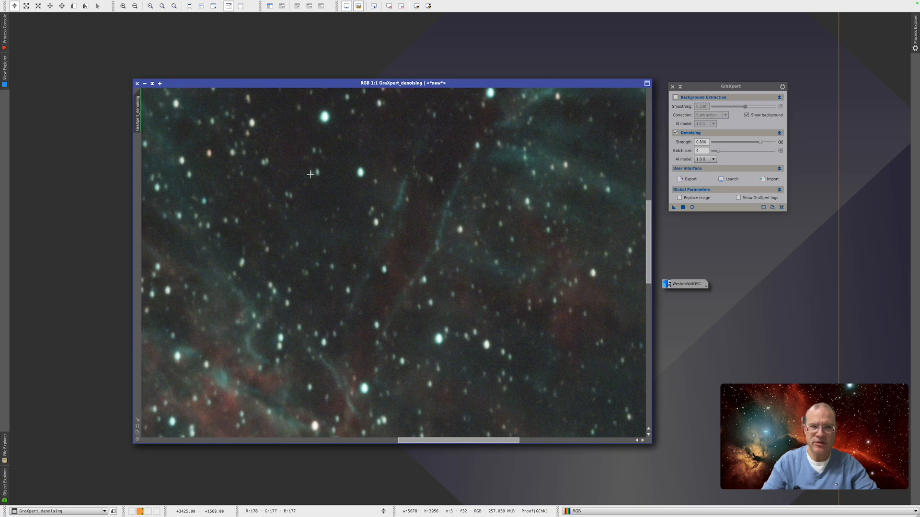
{"action": "mouse_move", "coordinate": [310, 177]}
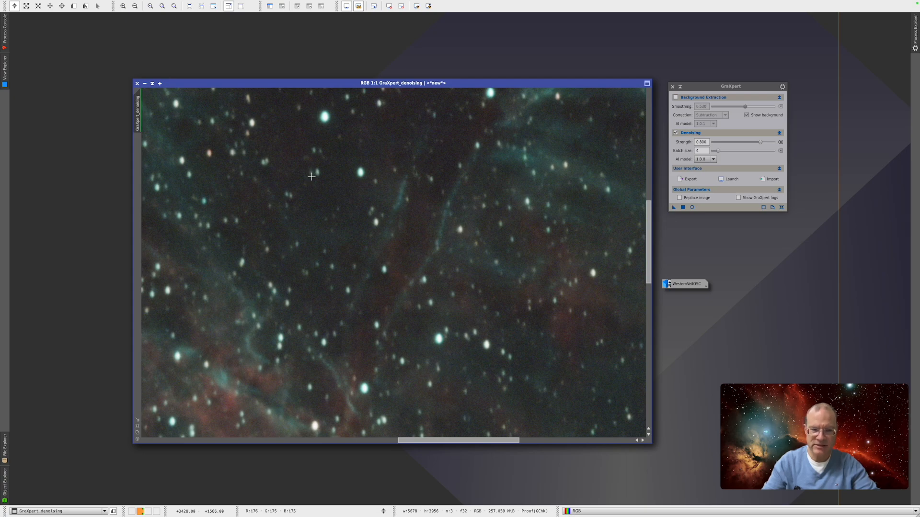